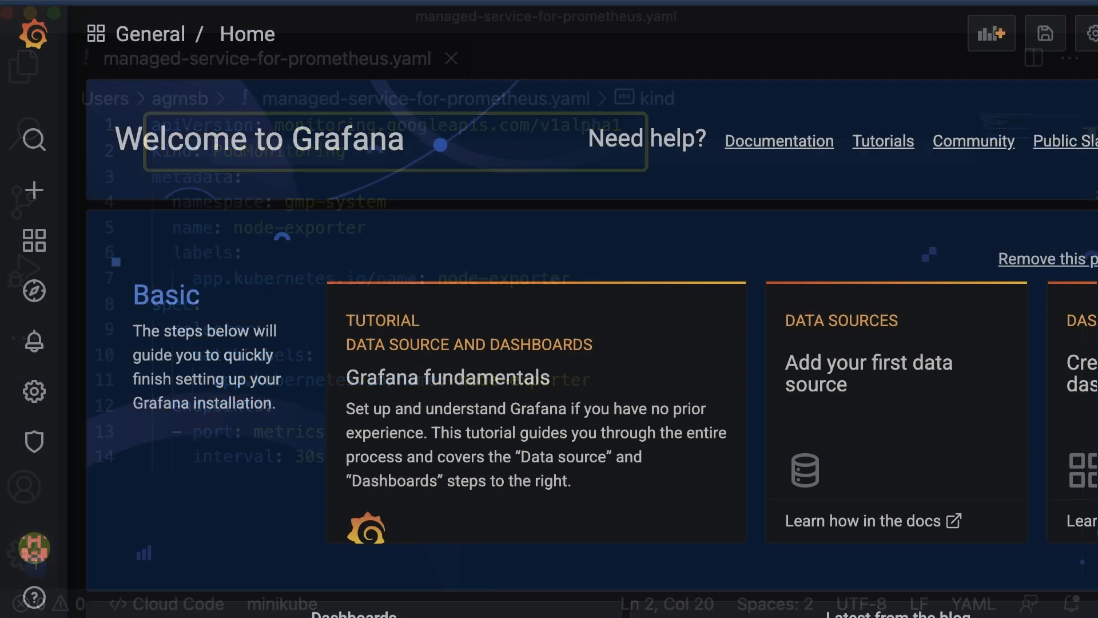
Step: Open the Prometheus data source's settings from the Configuration data sources list
click(33, 391)
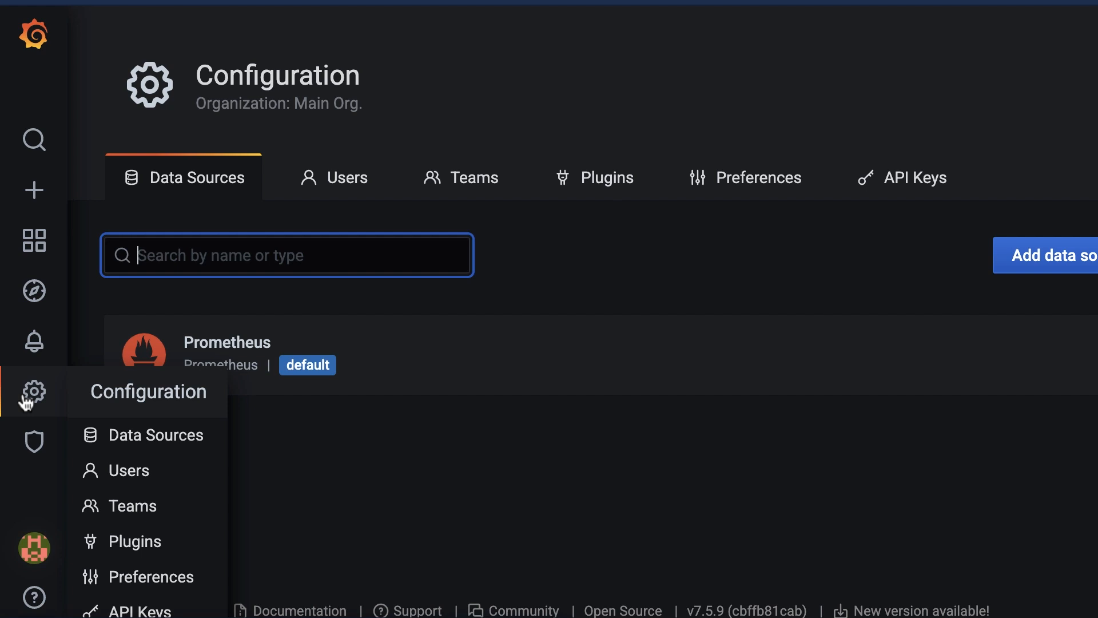
click(227, 342)
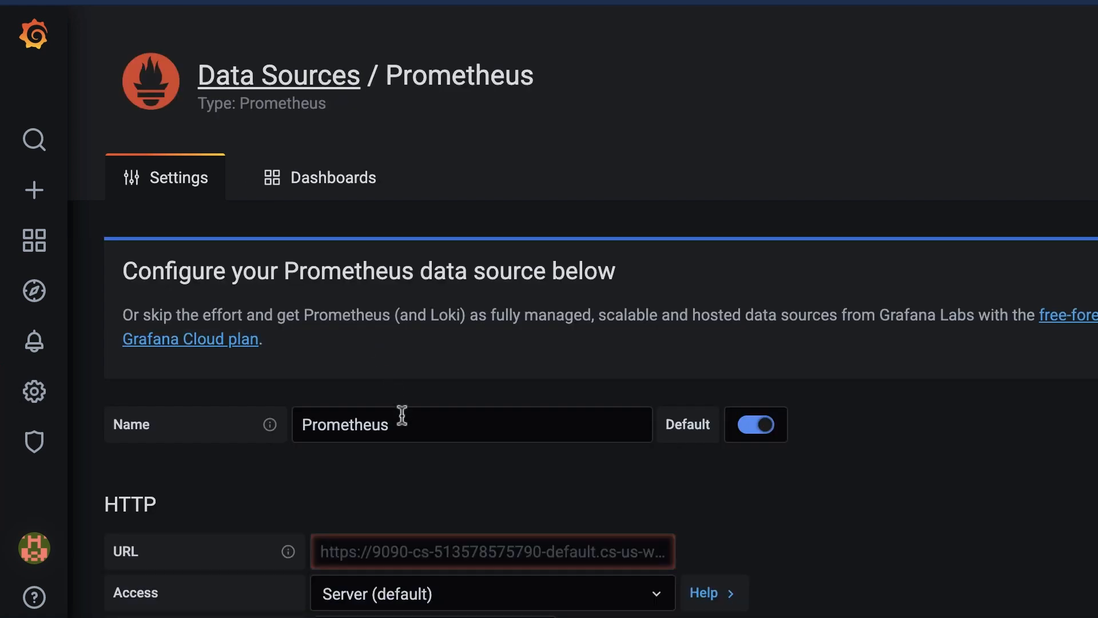
Step: Change the Name field to 'Managed Service for Prometheus'
text(Managed Se)
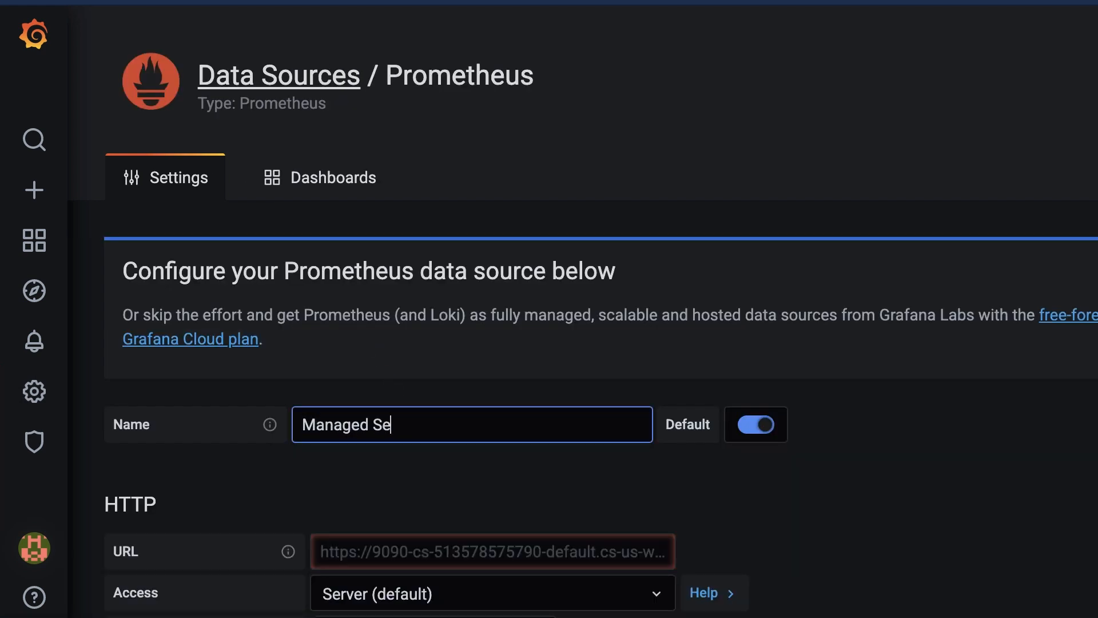
text(rvice for Prometheus)
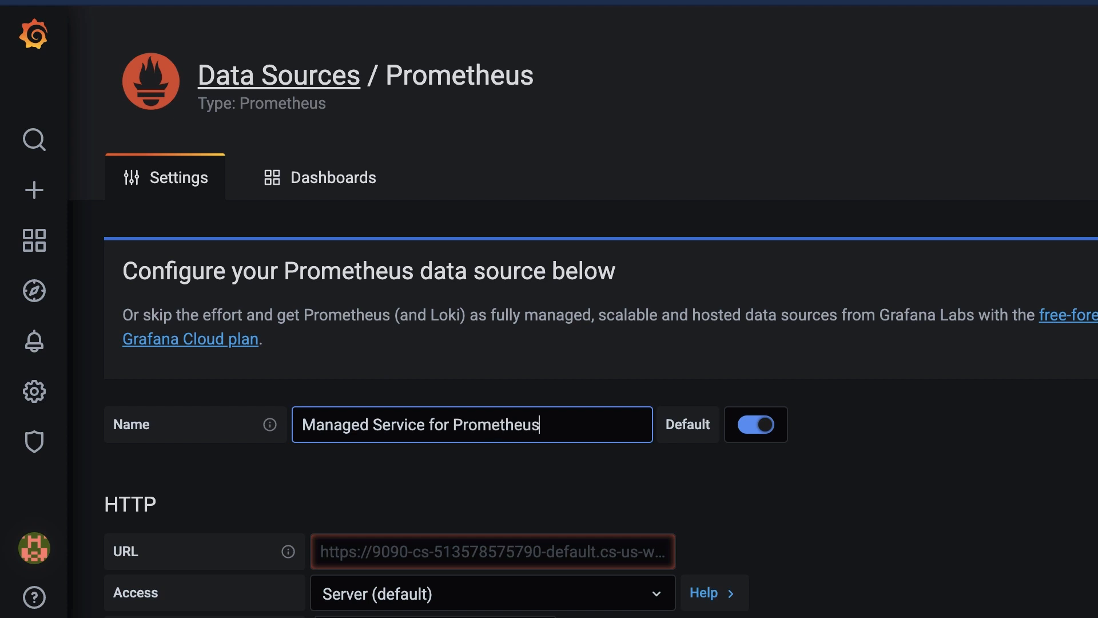